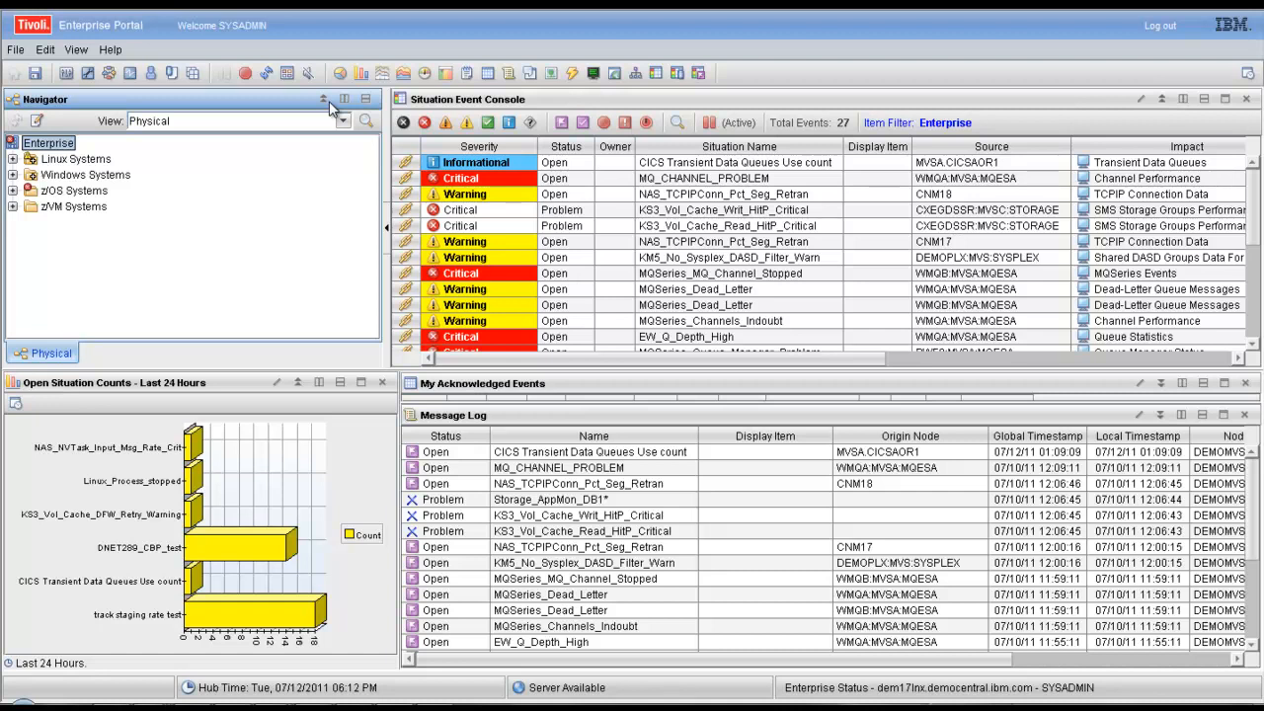
{"action": "mouse_move", "coordinate": [327, 108]}
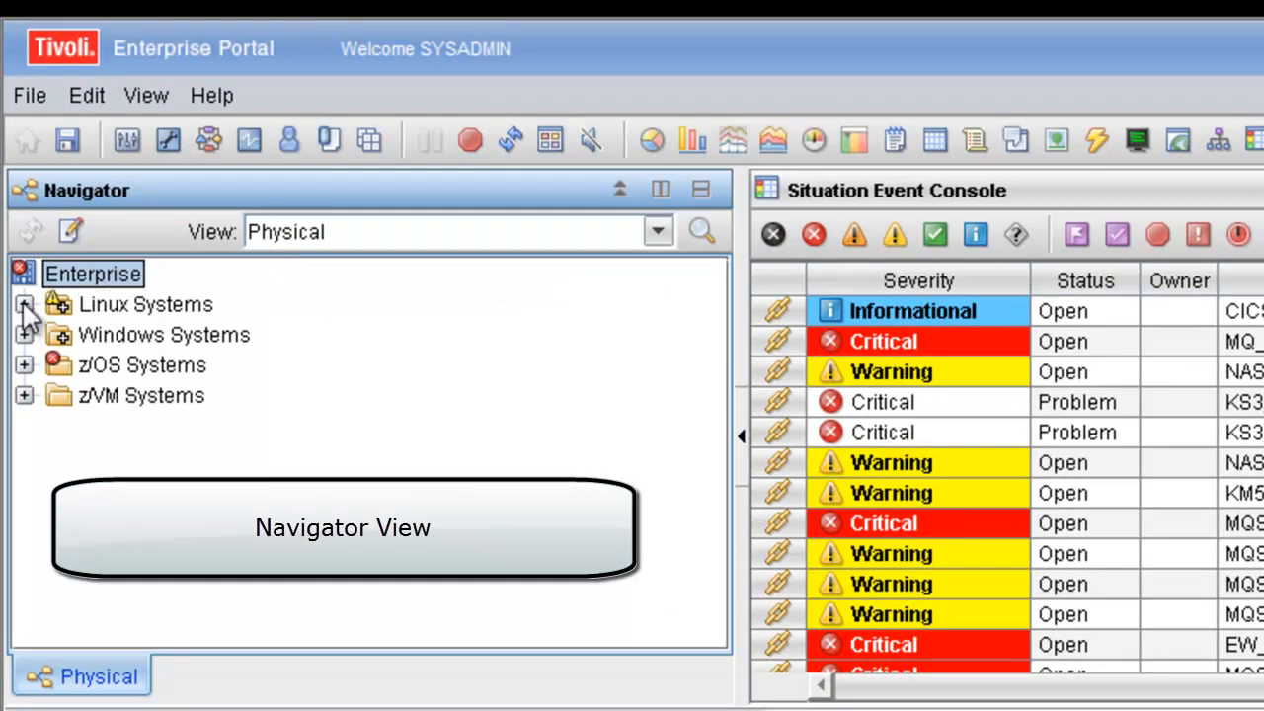
{"action": "left_click", "coordinate": [23, 304]}
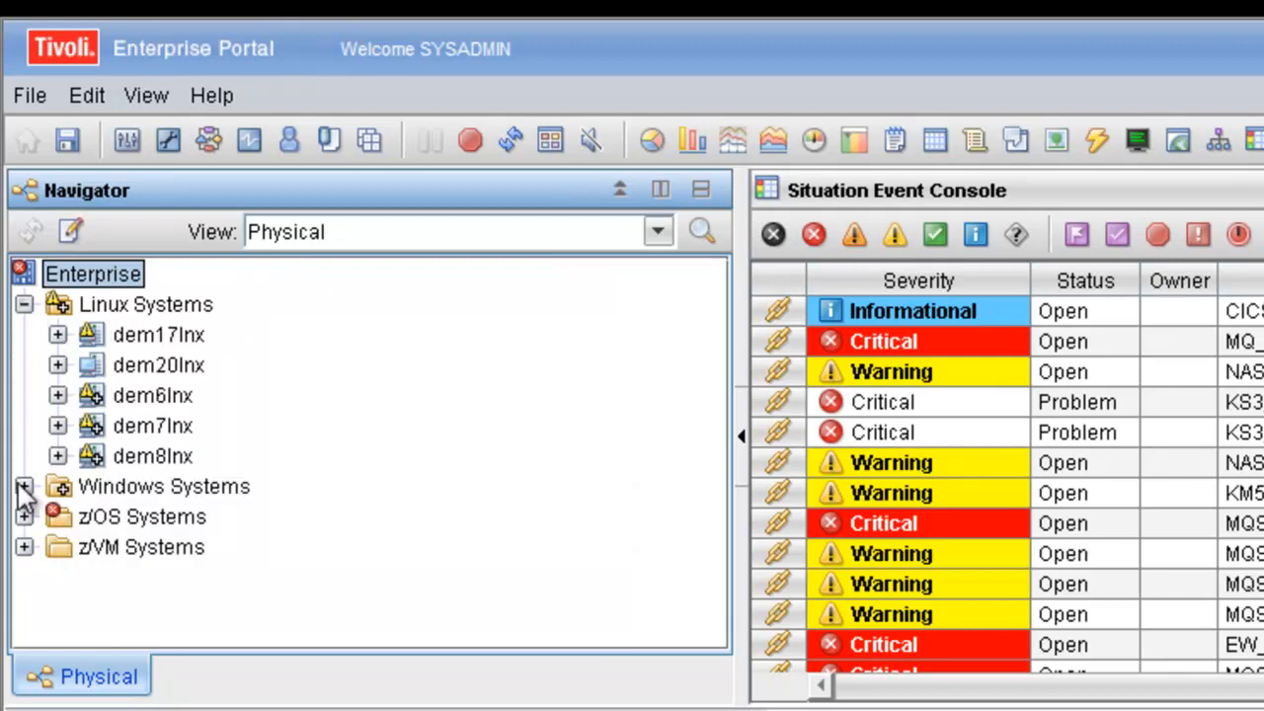
{"action": "left_click", "coordinate": [24, 486]}
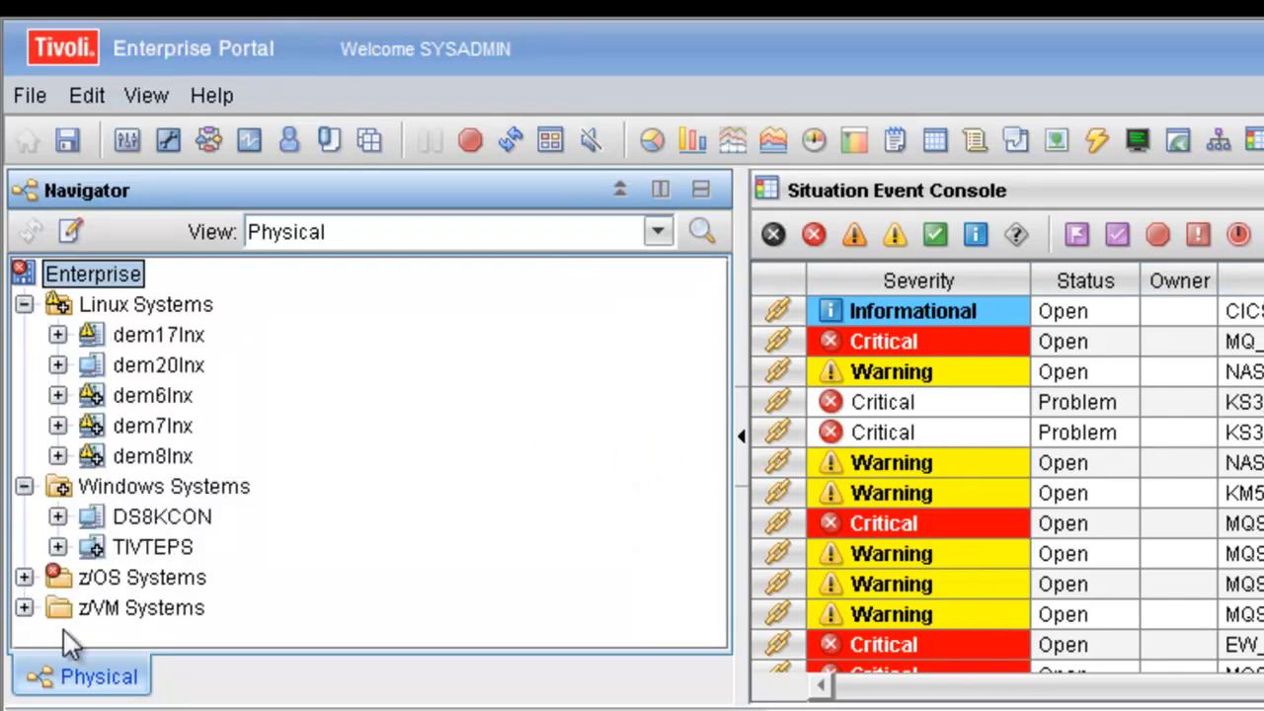
{"action": "mouse_move", "coordinate": [158, 695]}
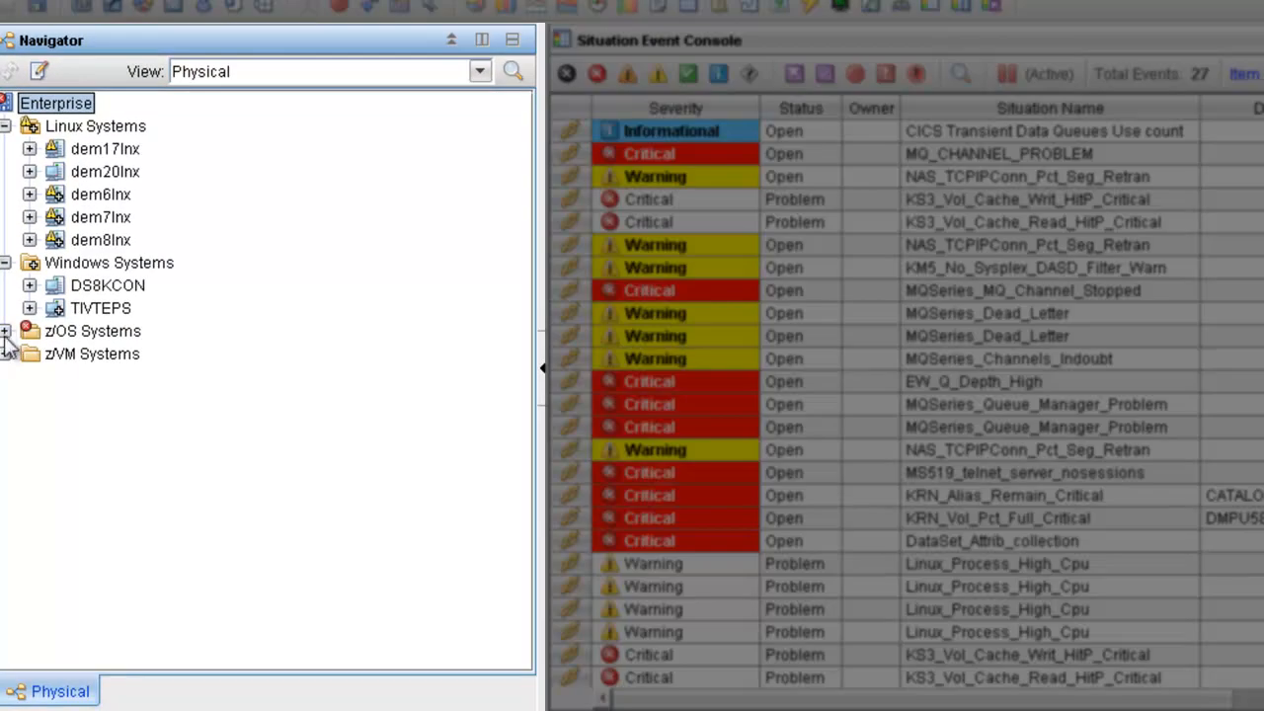
{"action": "left_click", "coordinate": [8, 332]}
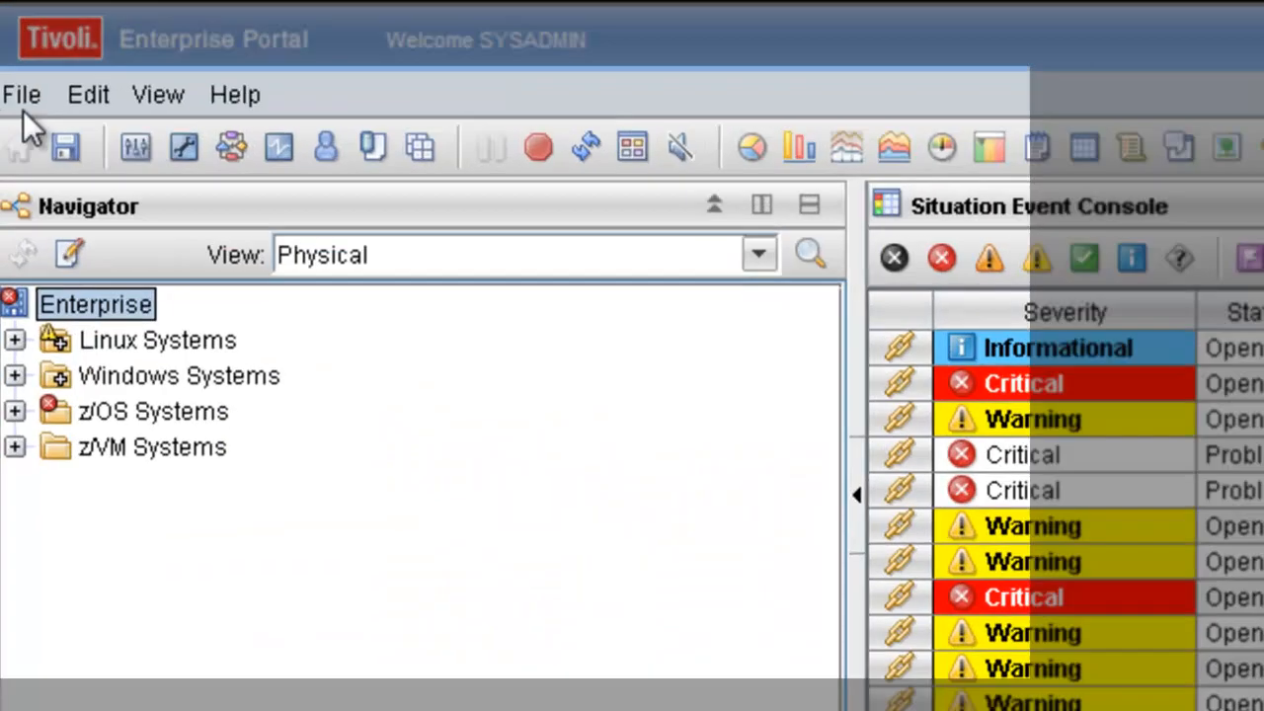
{"action": "left_click", "coordinate": [87, 95]}
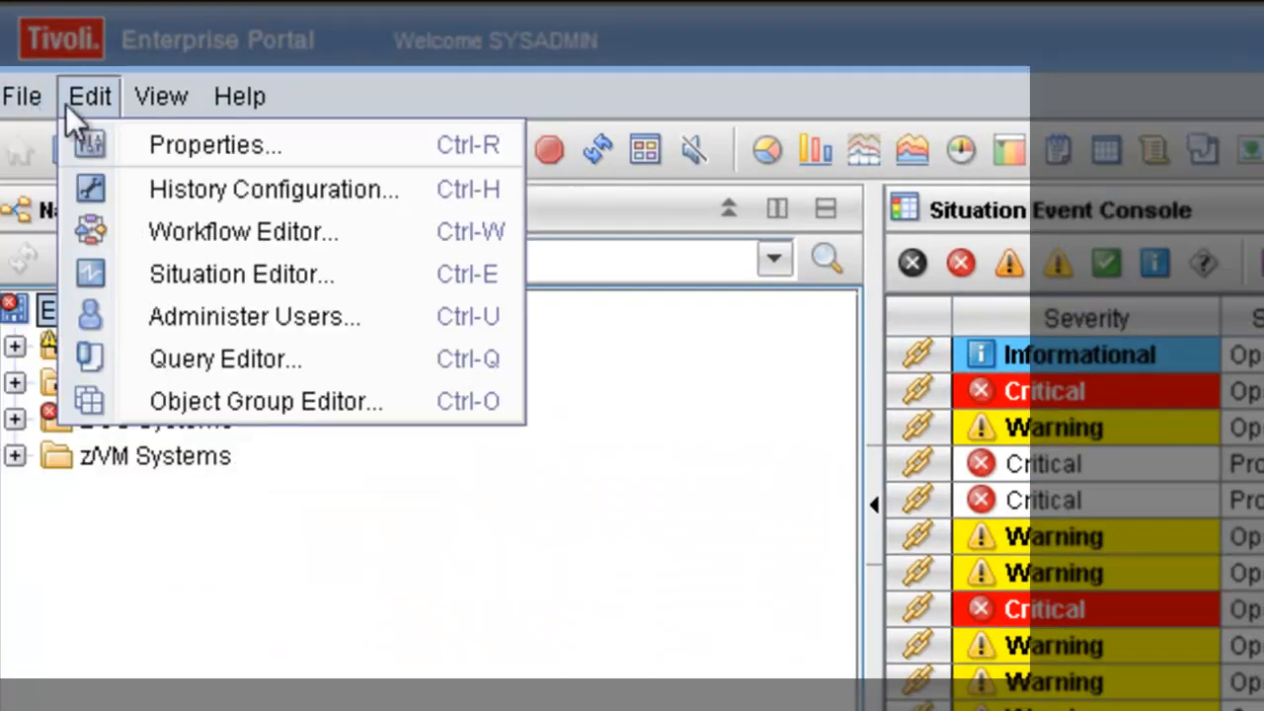
{"action": "left_click", "coordinate": [162, 95]}
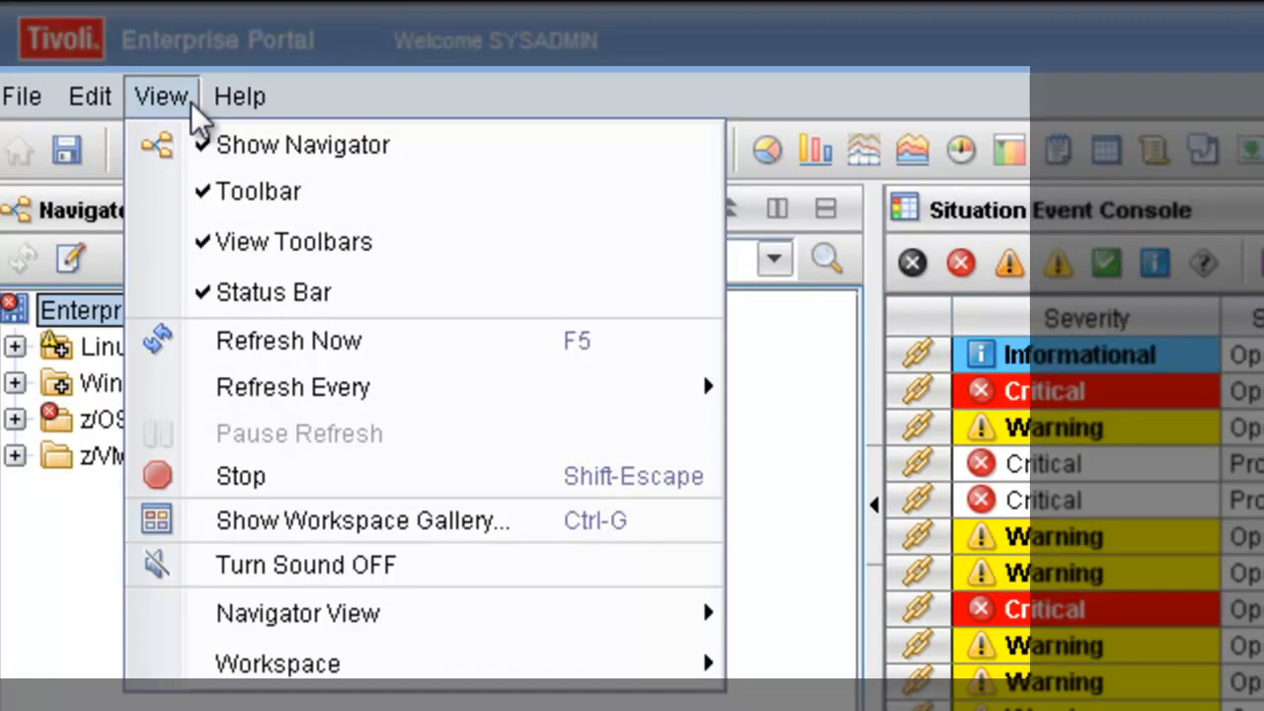
{"action": "left_click", "coordinate": [239, 95]}
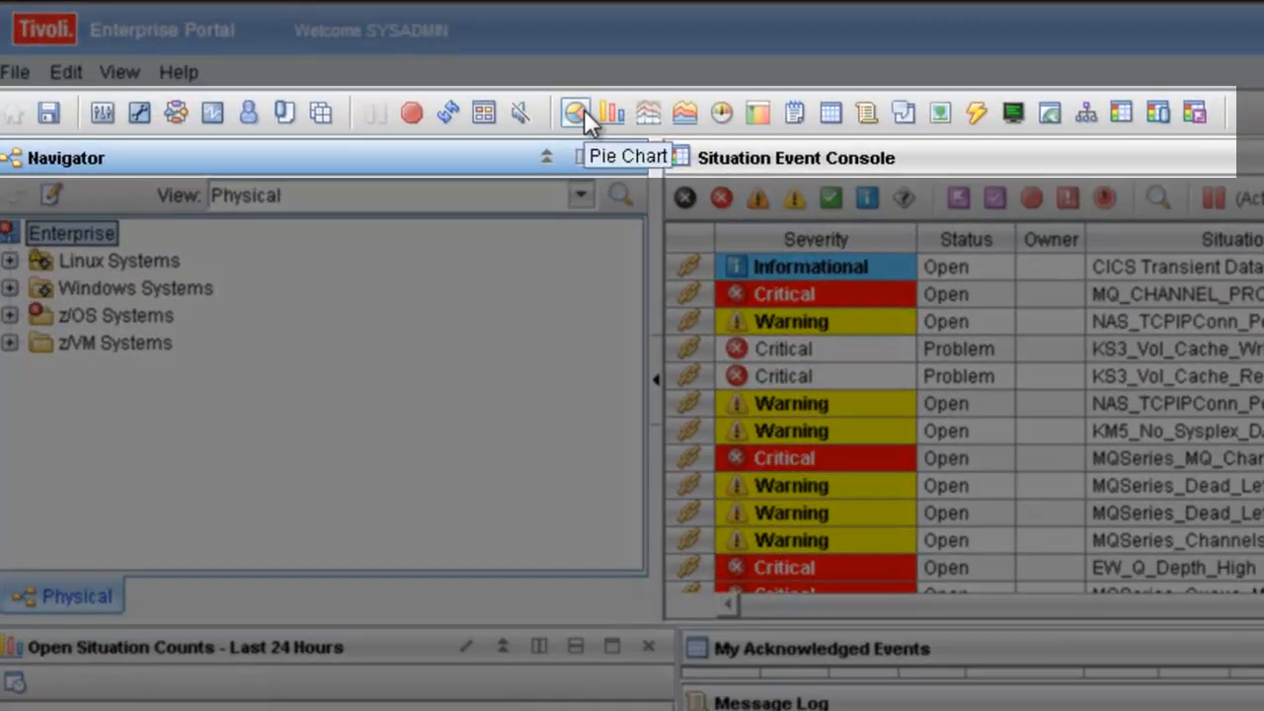
{"action": "mouse_move", "coordinate": [648, 113]}
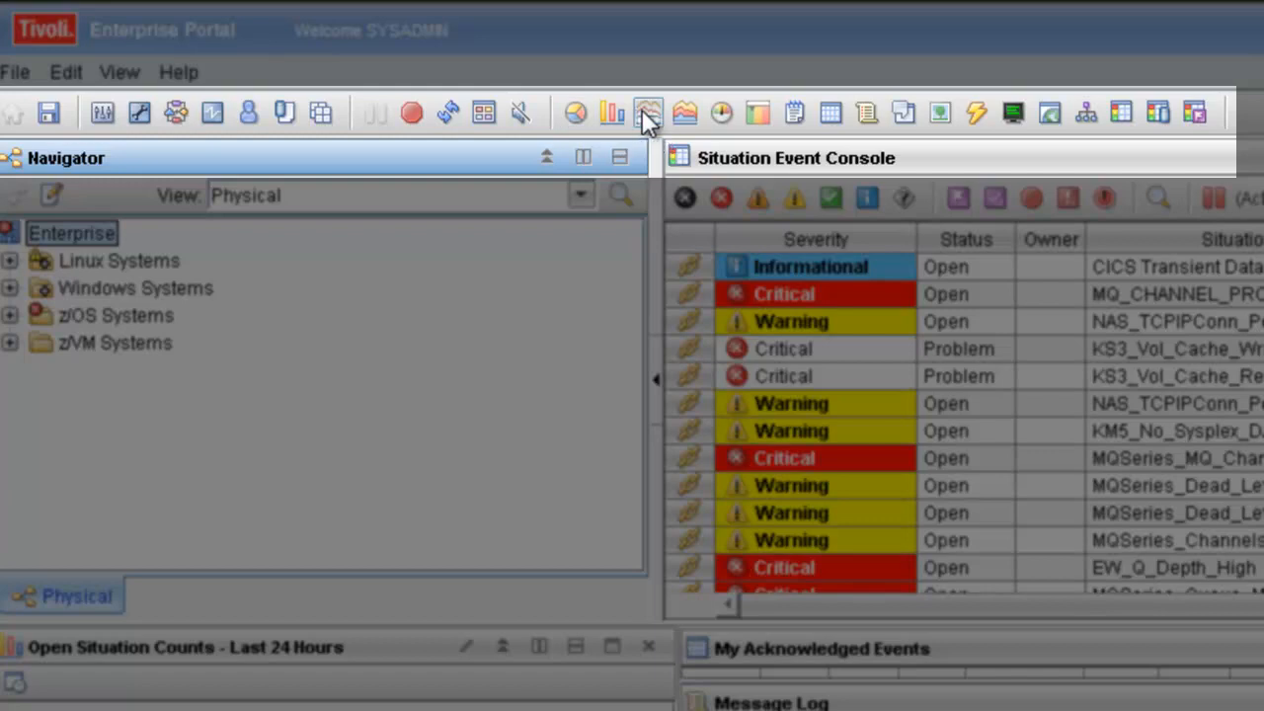
{"action": "mouse_move", "coordinate": [721, 111]}
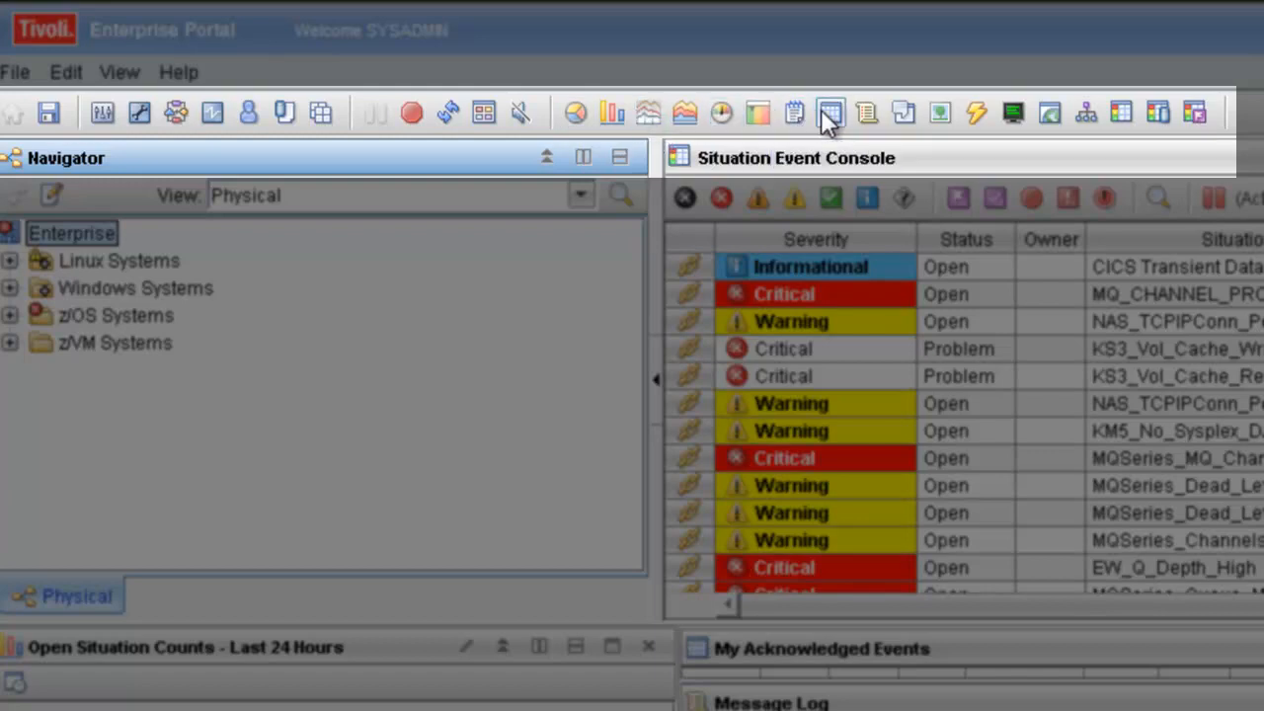
{"action": "mouse_move", "coordinate": [573, 170]}
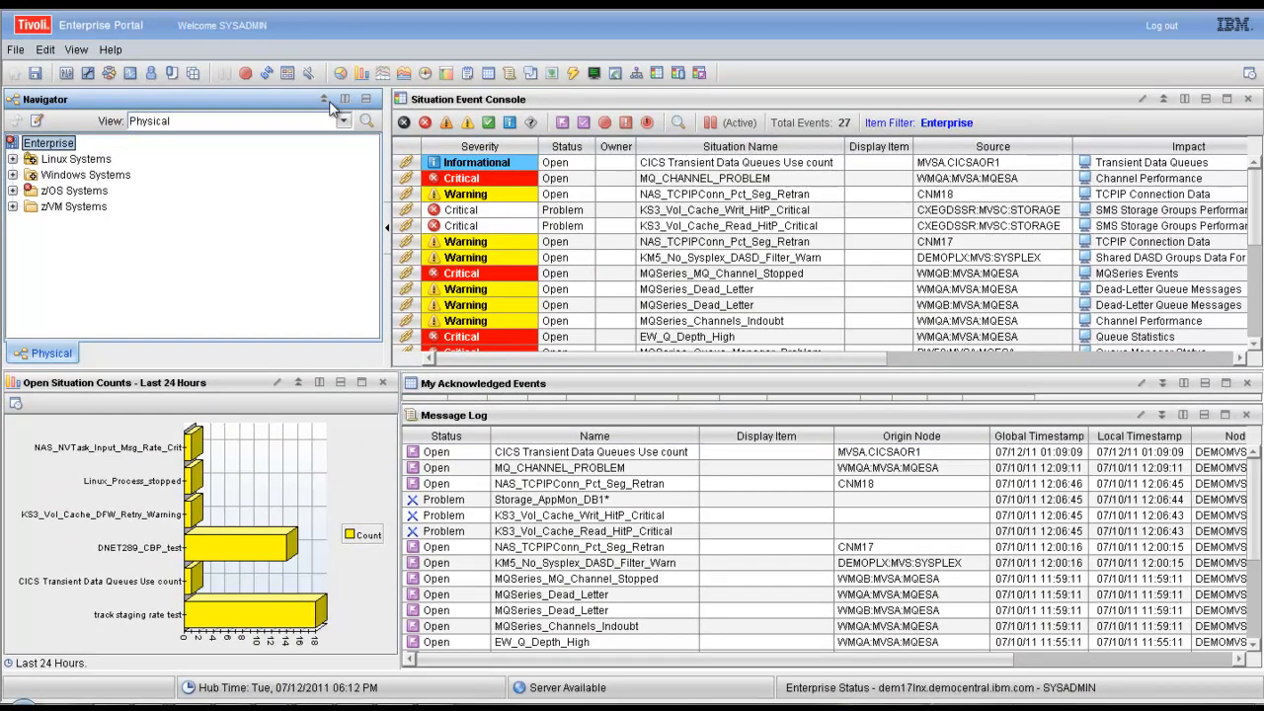
{"action": "mouse_move", "coordinate": [328, 111]}
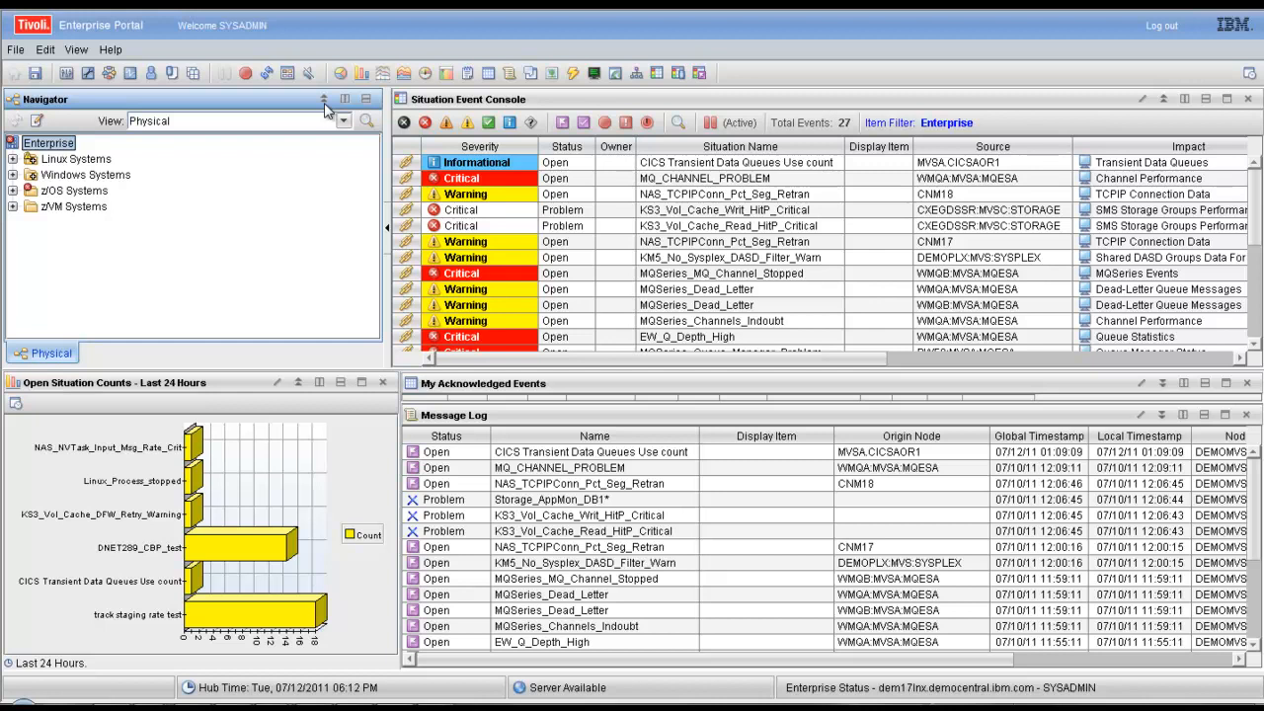
{"action": "mouse_move", "coordinate": [326, 113]}
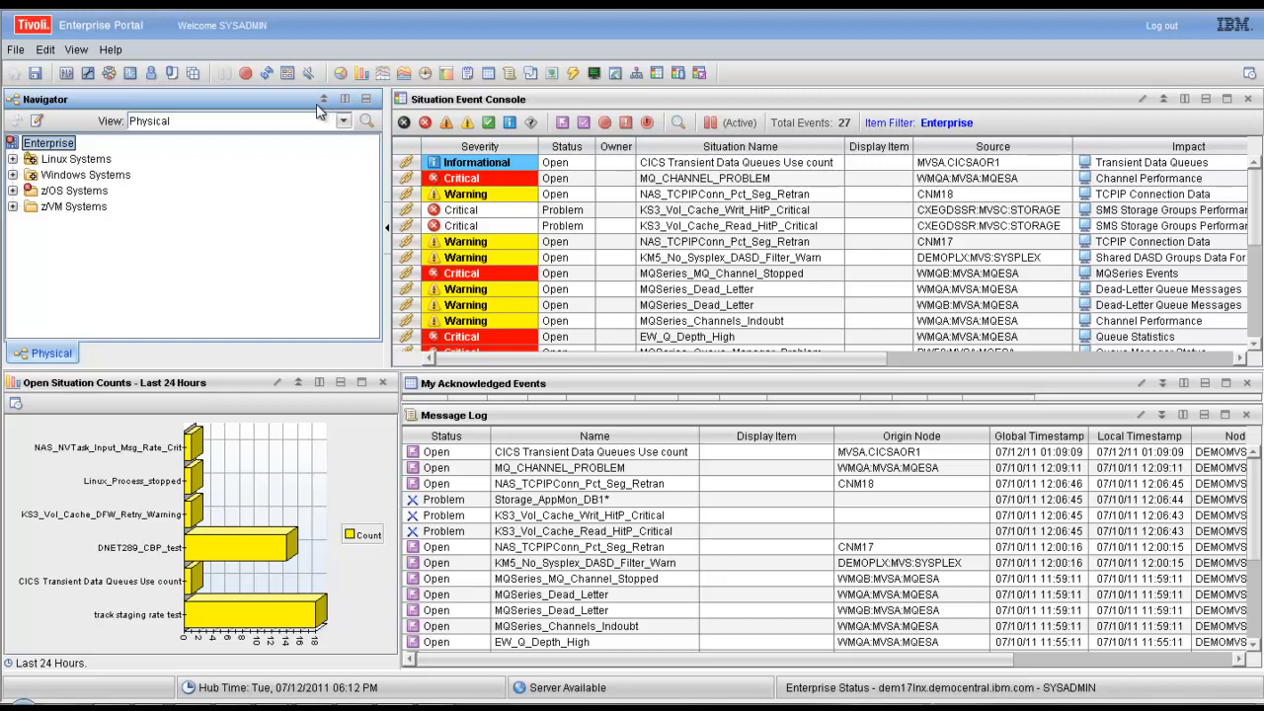